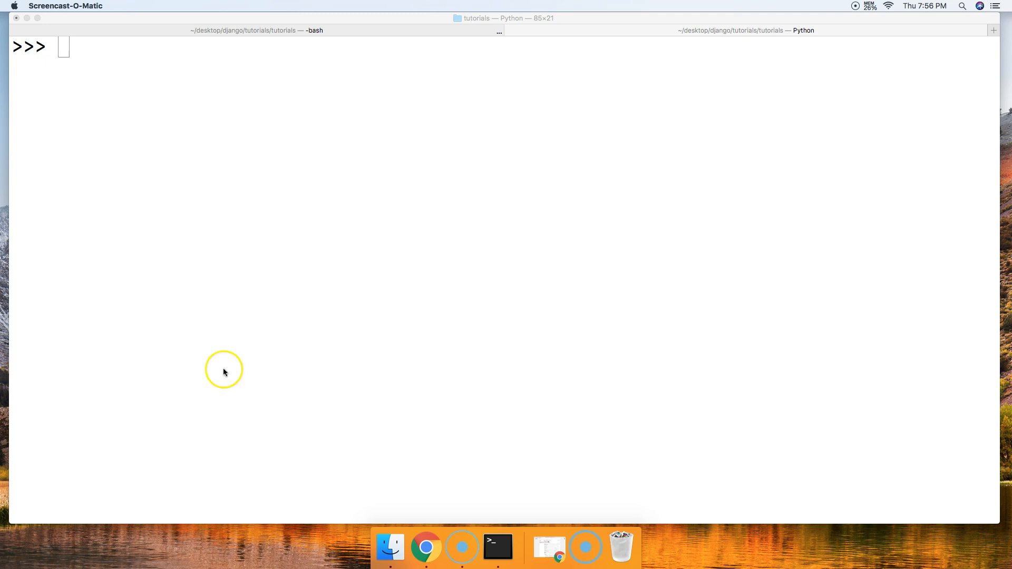
pyautogui.moveTo(189, 332)
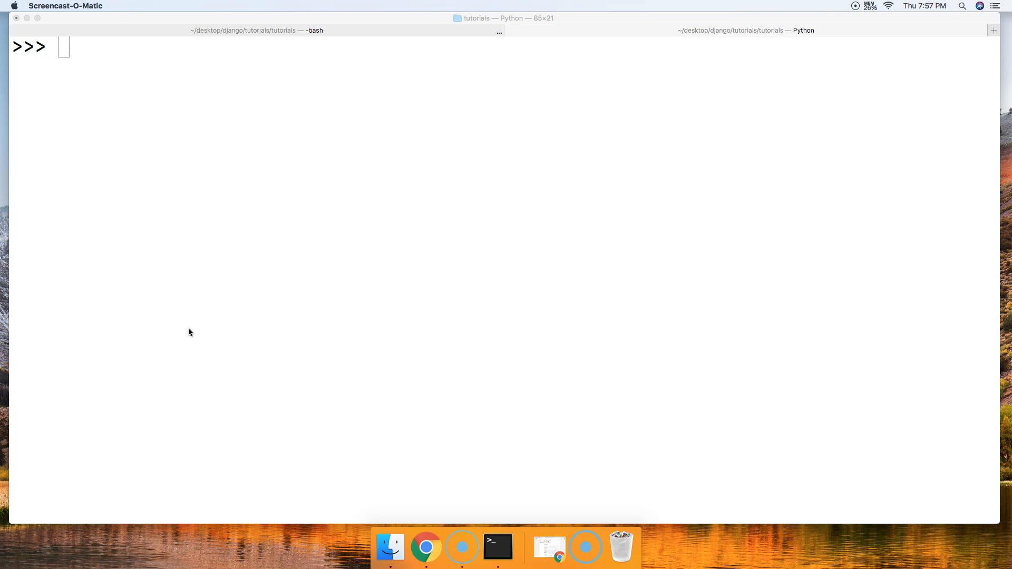
# Assign a = ['Master', 'Online'] at the Python prompt.
pyautogui.write('a')
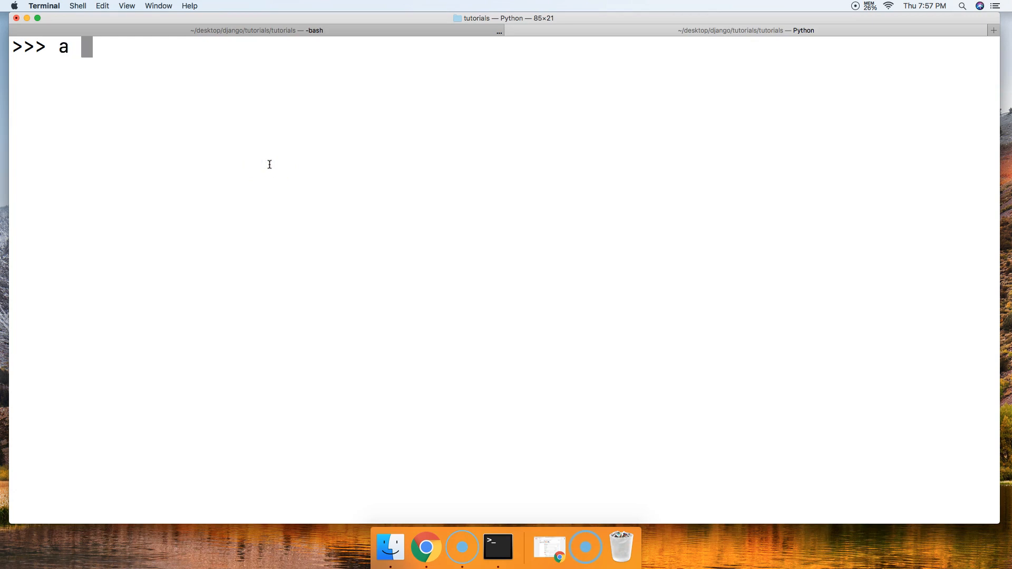
pyautogui.write('=')
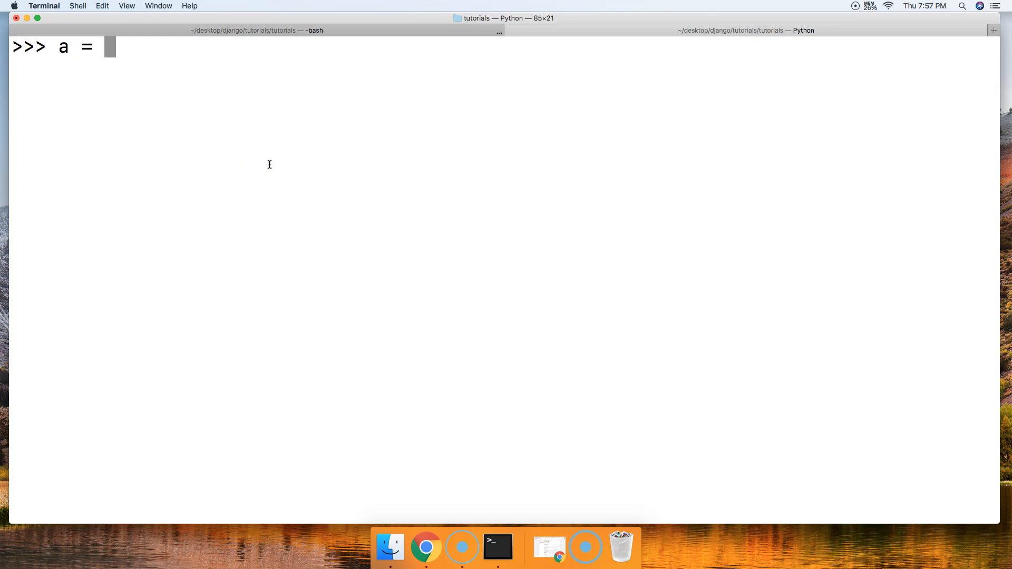
pyautogui.write("['Mas")
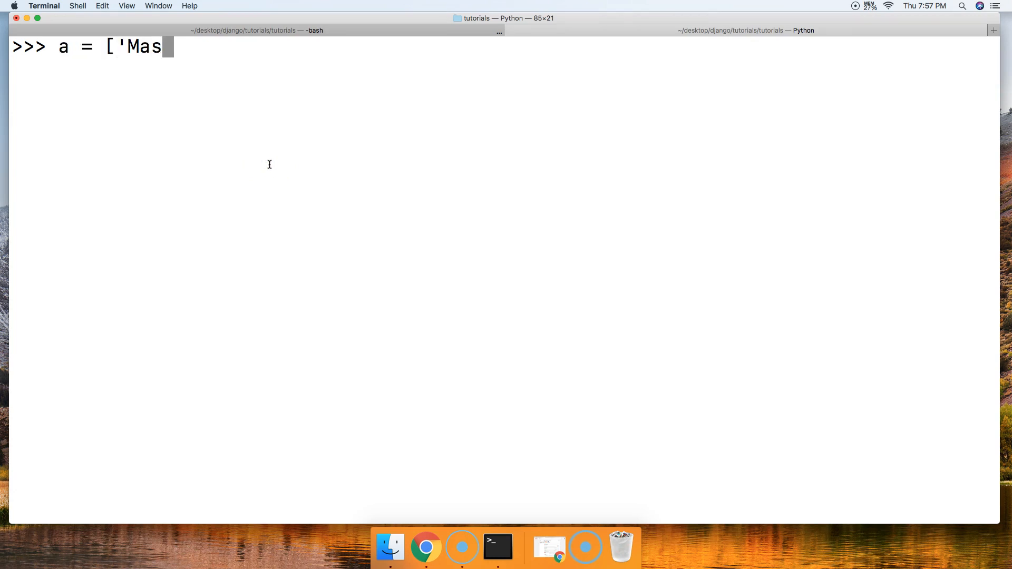
pyautogui.write("ter', '")
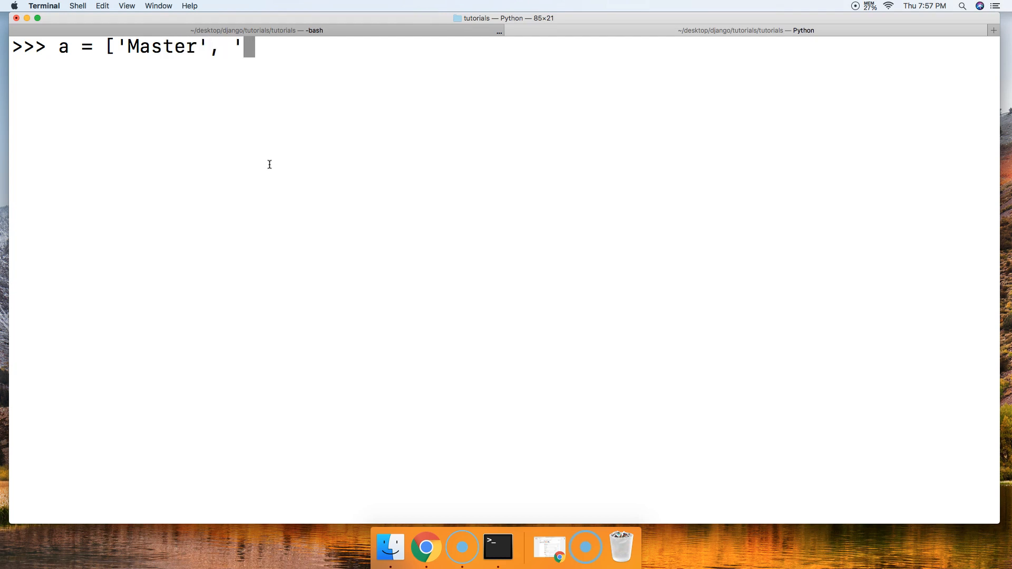
pyautogui.write('Online')
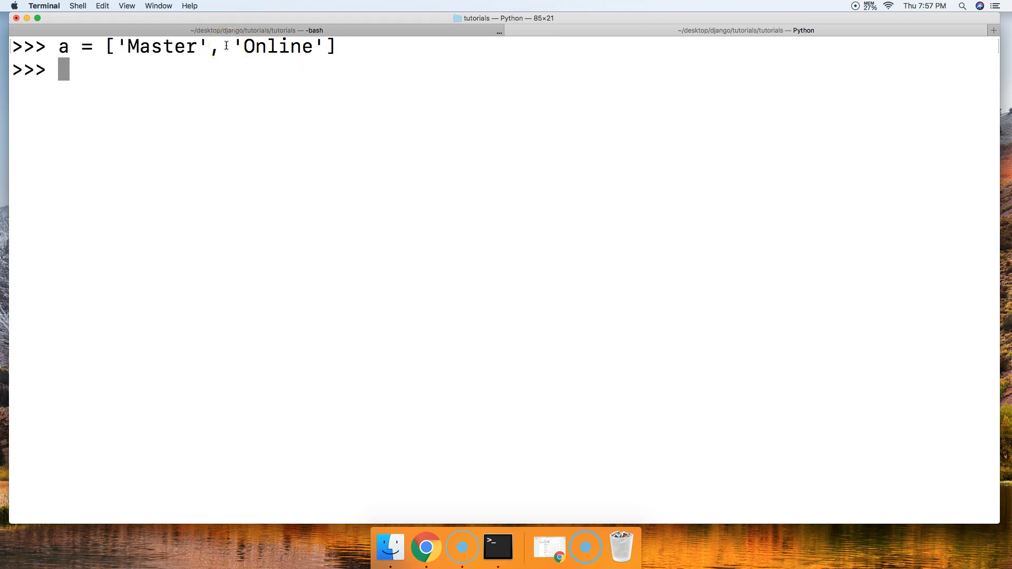
# Assign the string 'Code' to b.
pyautogui.write('b =')
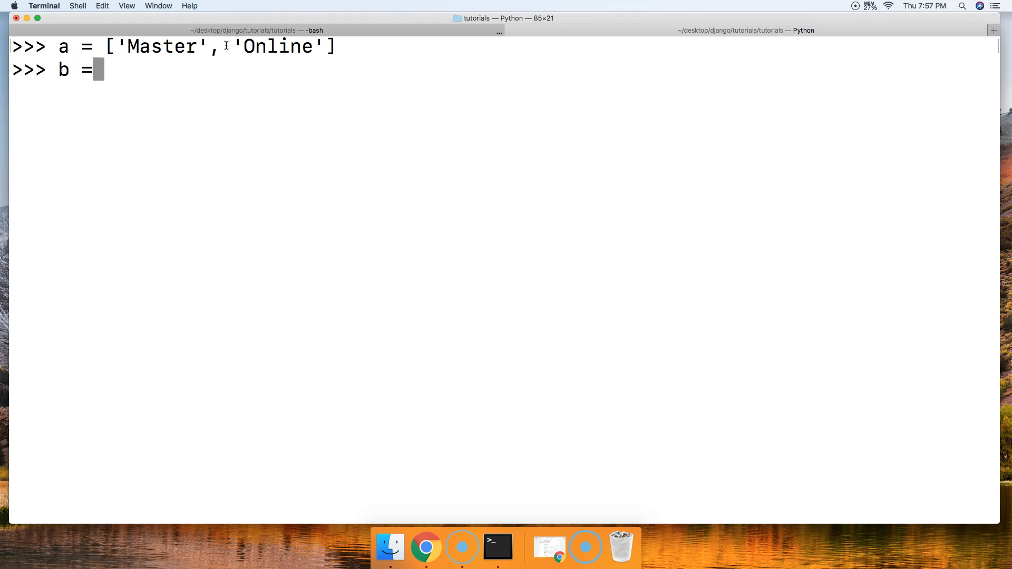
pyautogui.write("'Co")
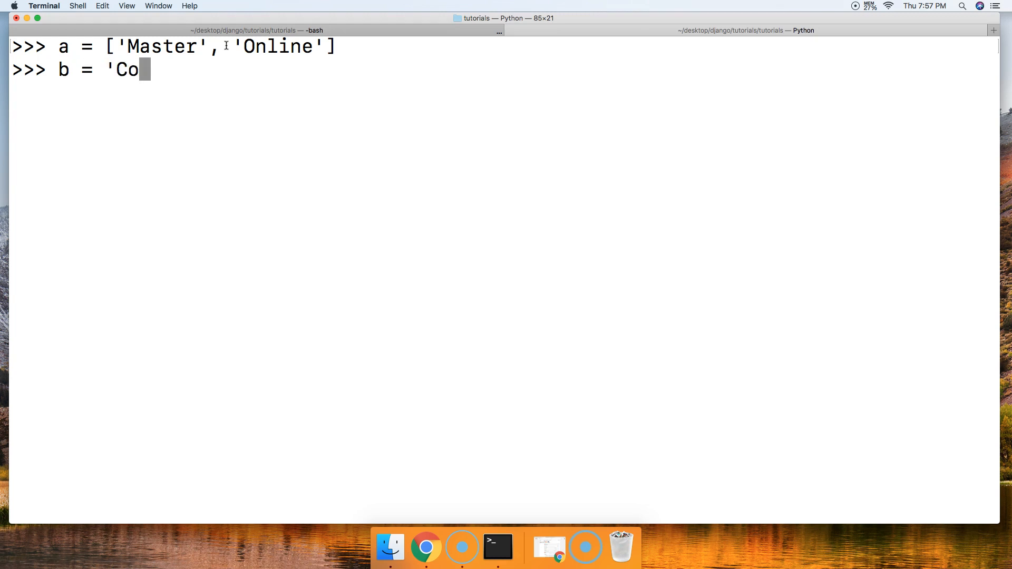
pyautogui.press('Return')
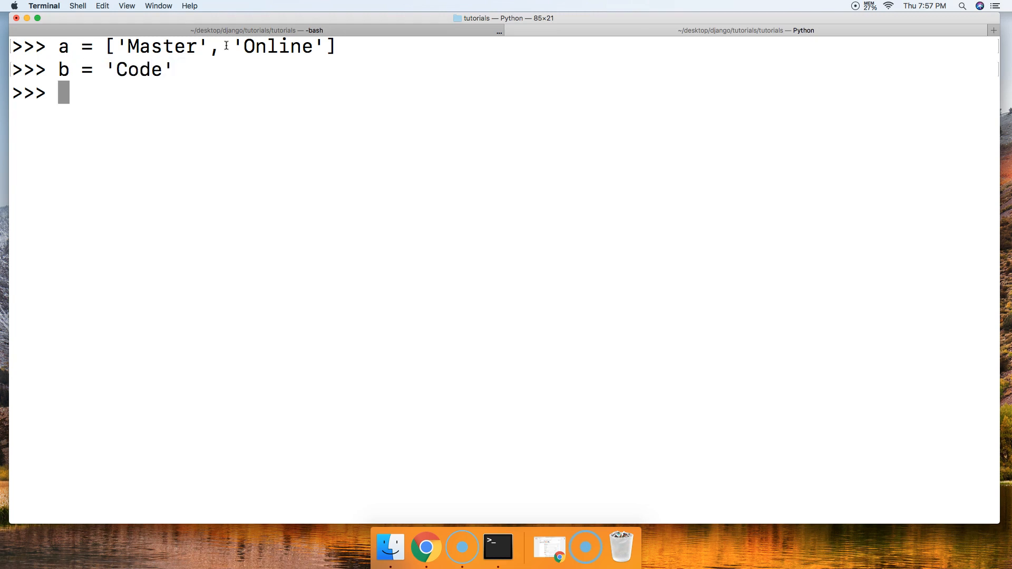
# Run a.insert(1, b) so a becomes ['Master', 'Code', 'Online'].
pyautogui.write('a.in')
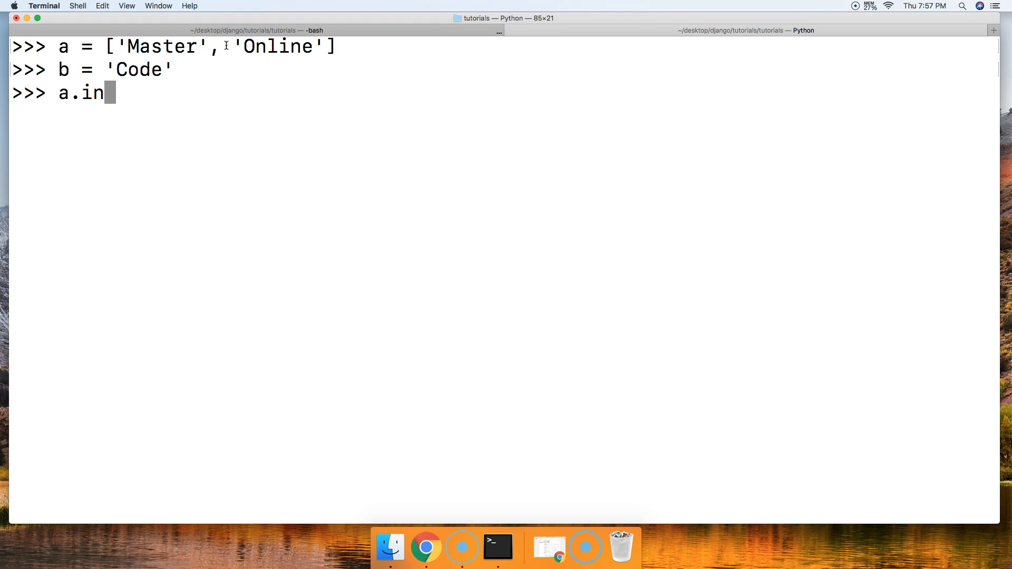
pyautogui.write('sert(')
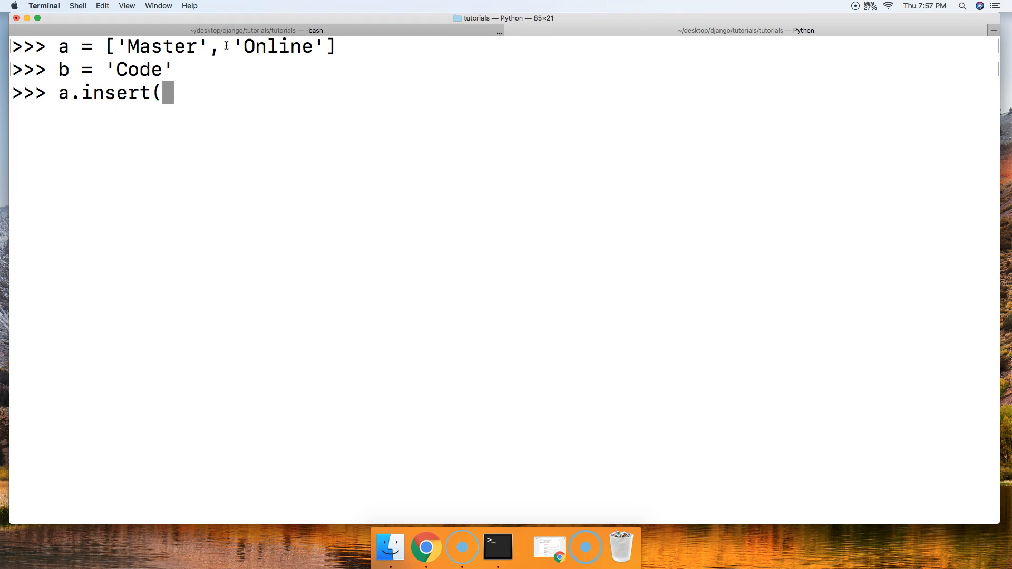
pyautogui.write('1')
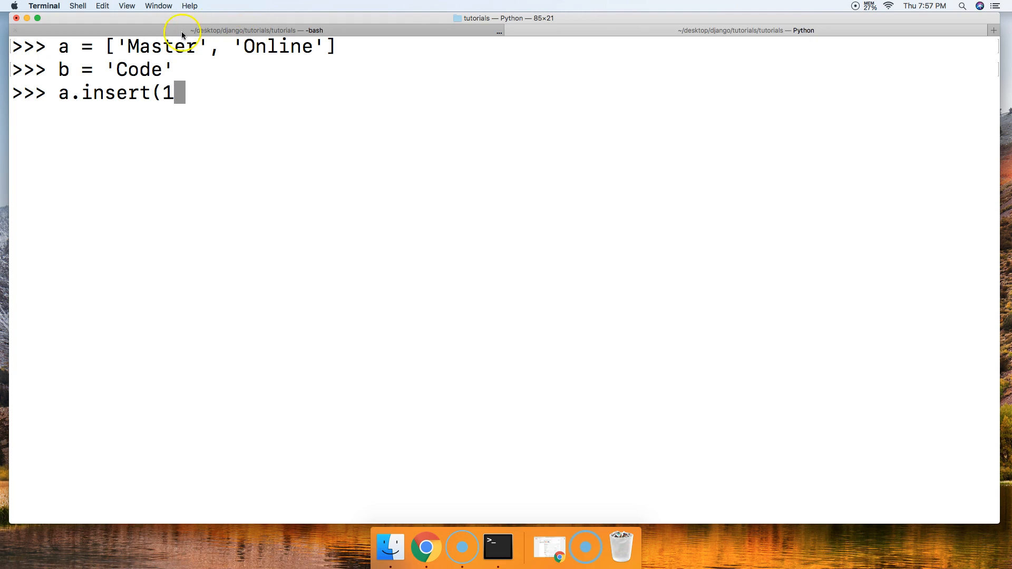
pyautogui.moveTo(274, 55)
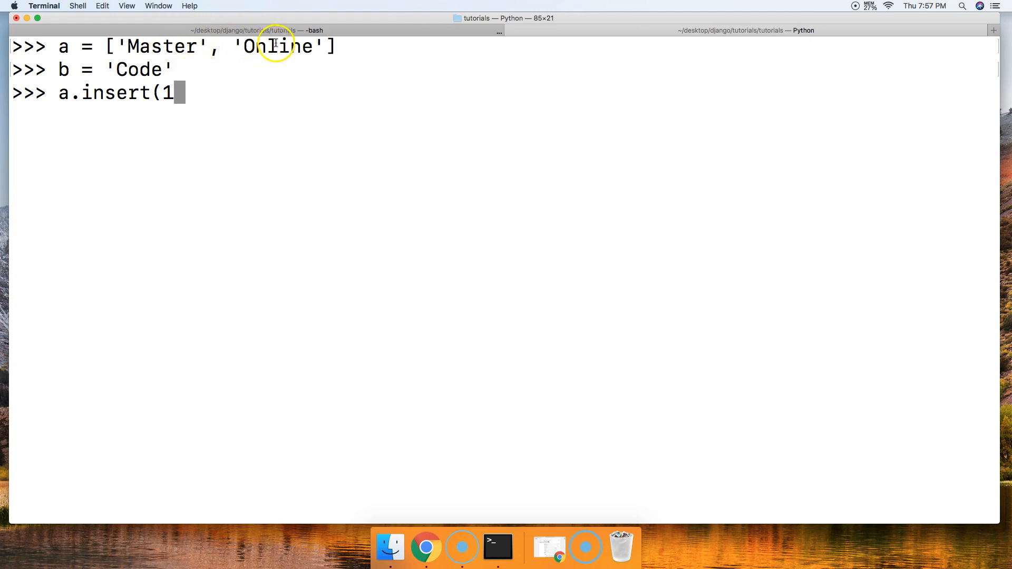
pyautogui.moveTo(232, 47)
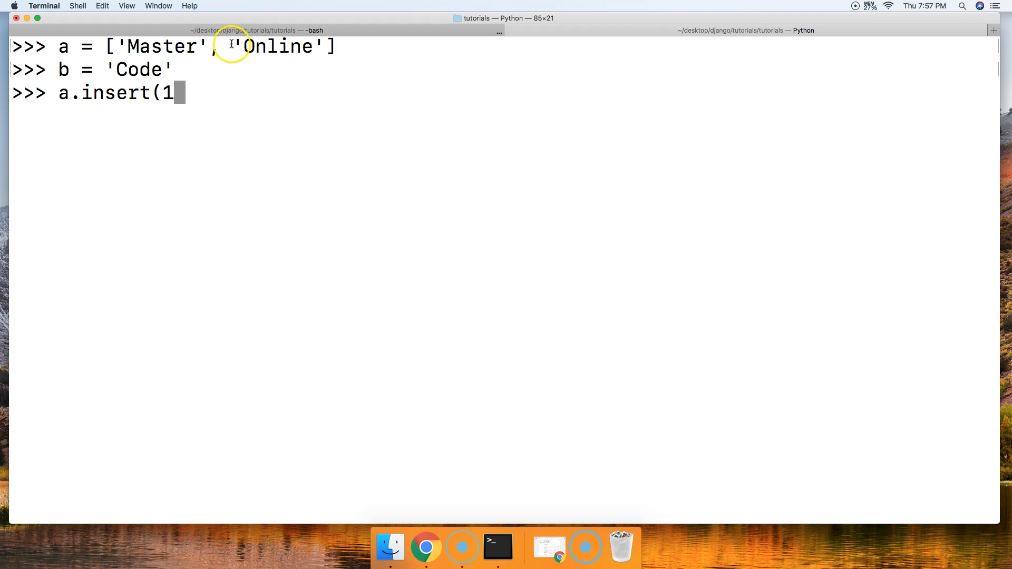
pyautogui.write(', b')
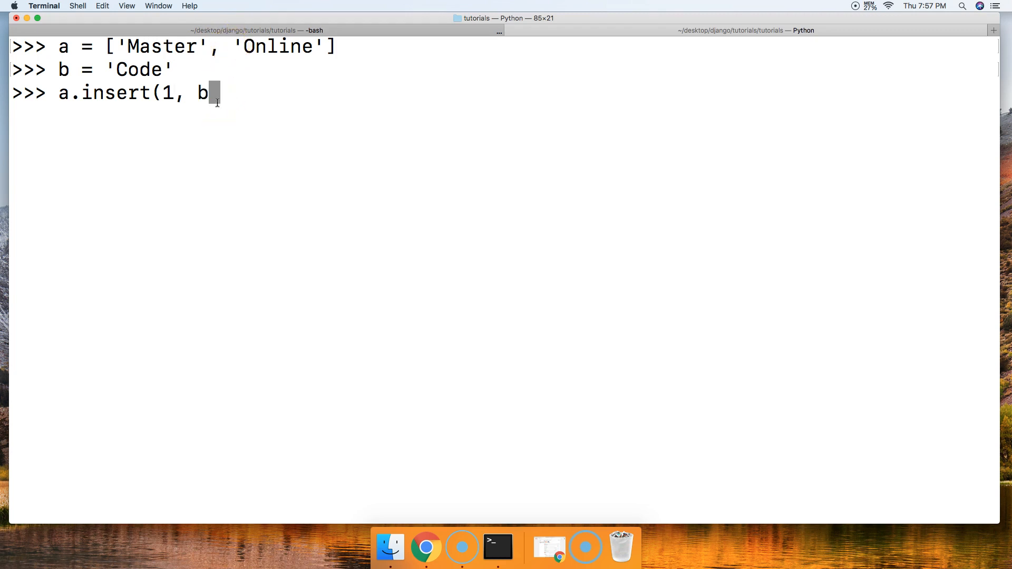
pyautogui.write(')')
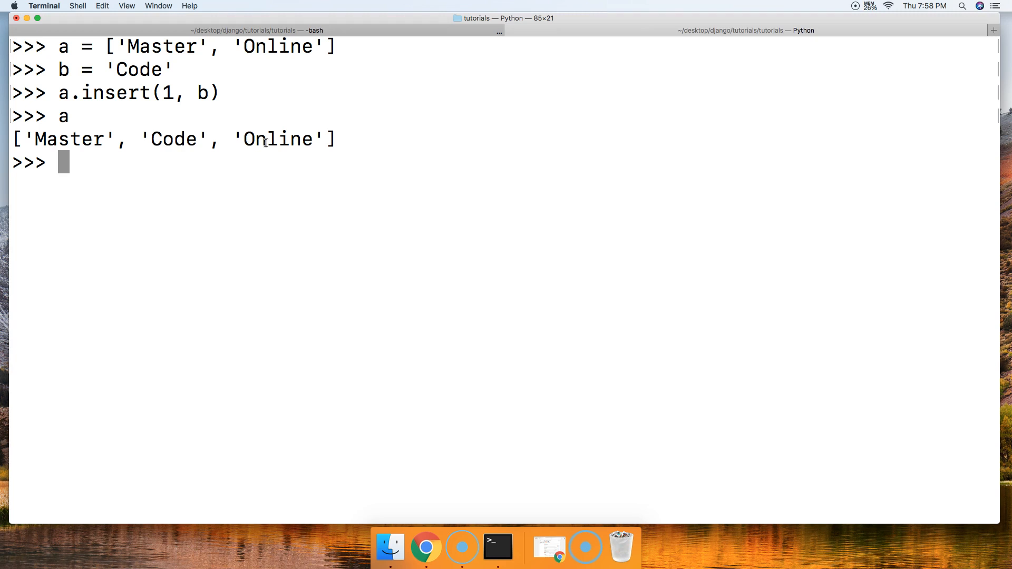
# Assign a = [1, 2, 3], then reassign a = [4, 5, 6].
pyautogui.write('a =')
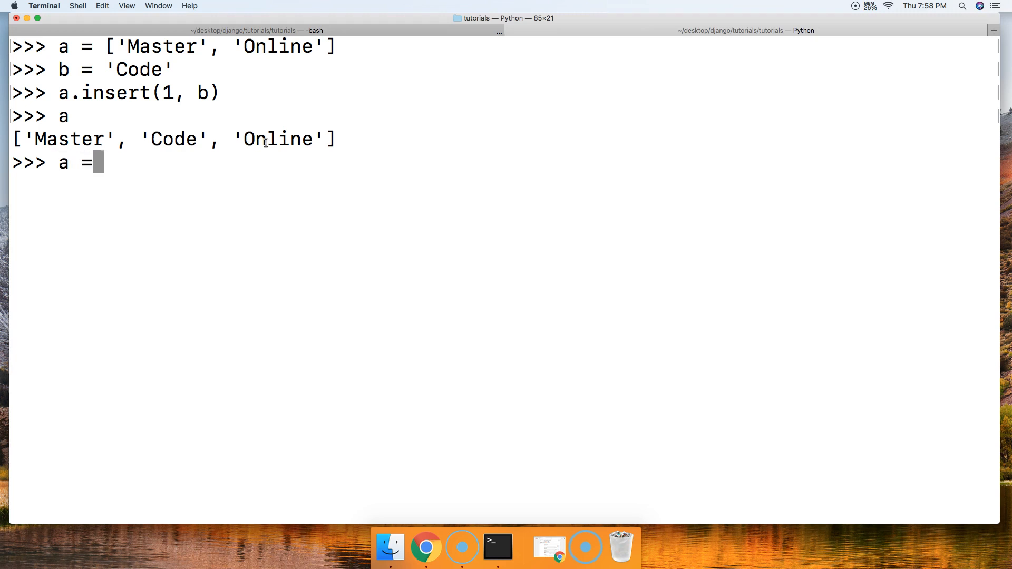
pyautogui.write('[1')
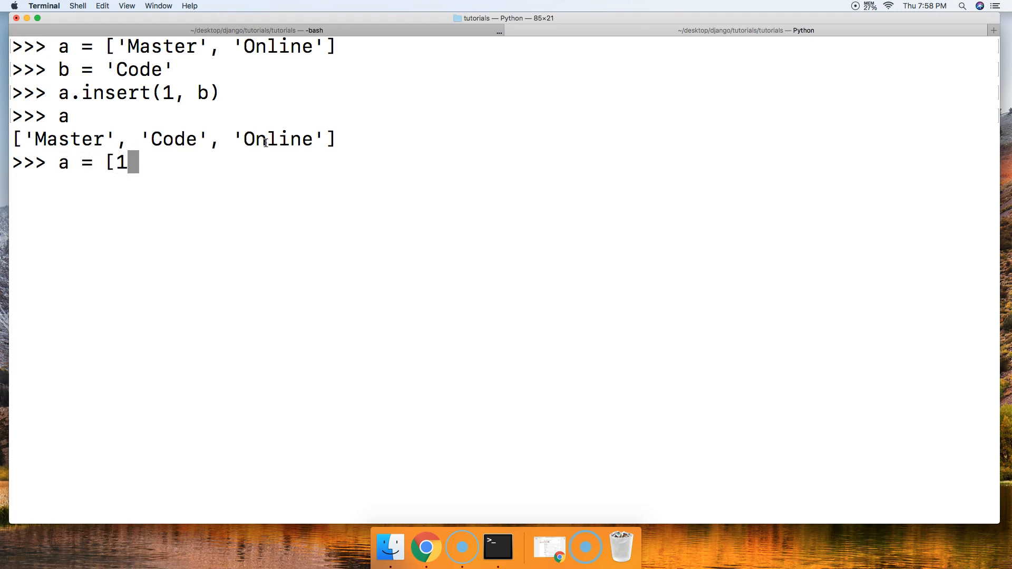
pyautogui.write(', 2, 3')
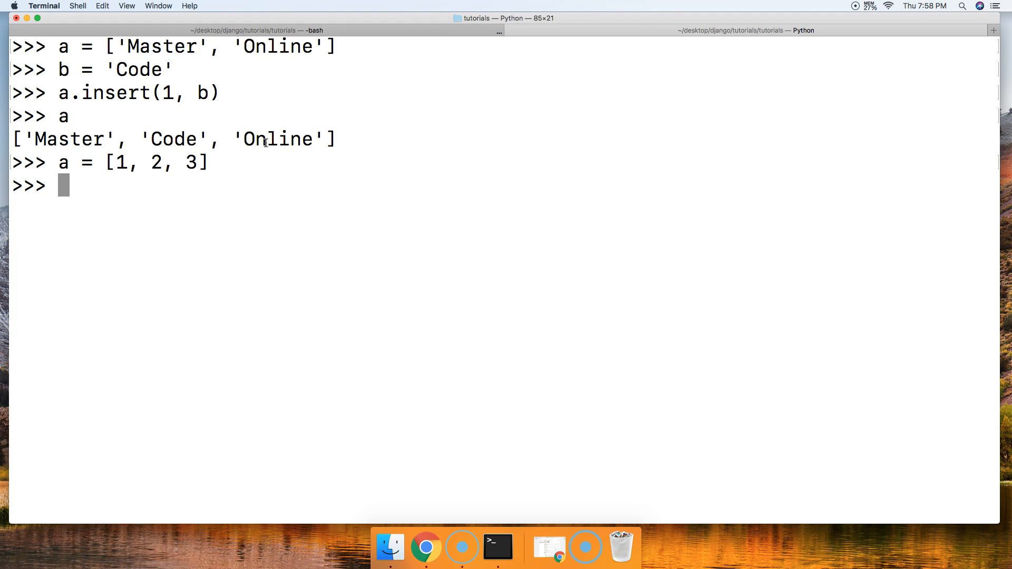
pyautogui.write('a')
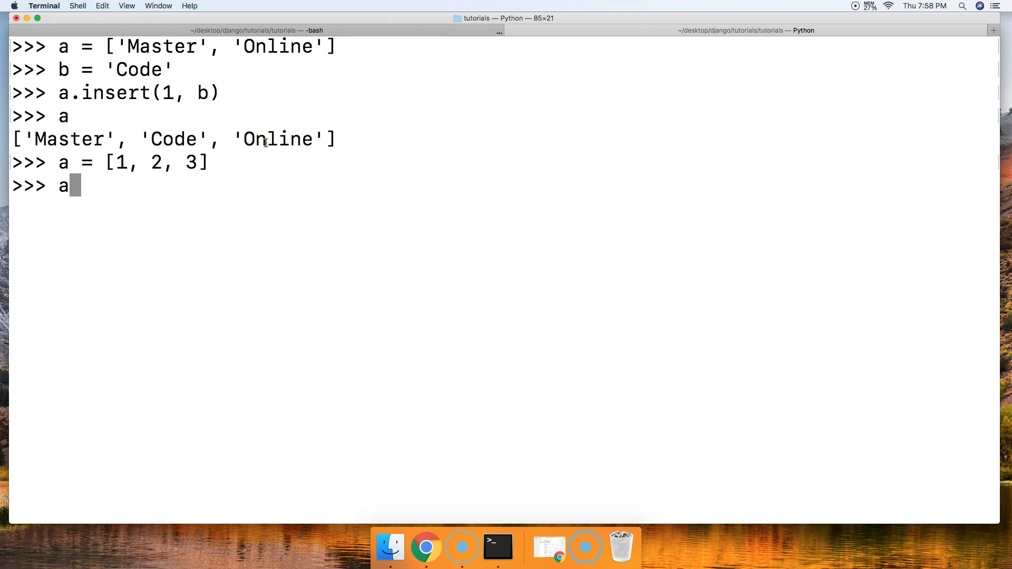
pyautogui.write('=')
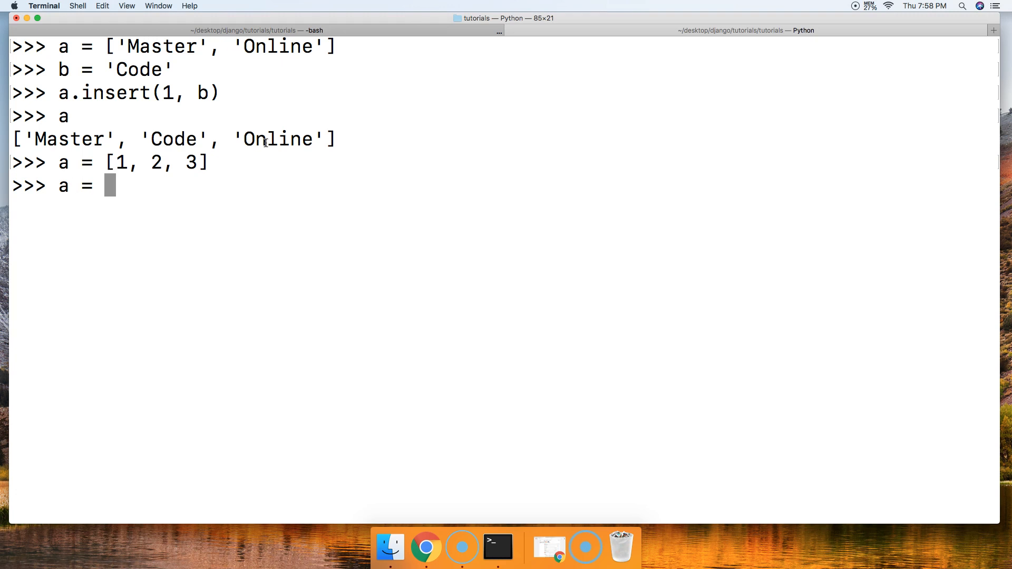
pyautogui.write('[4,')
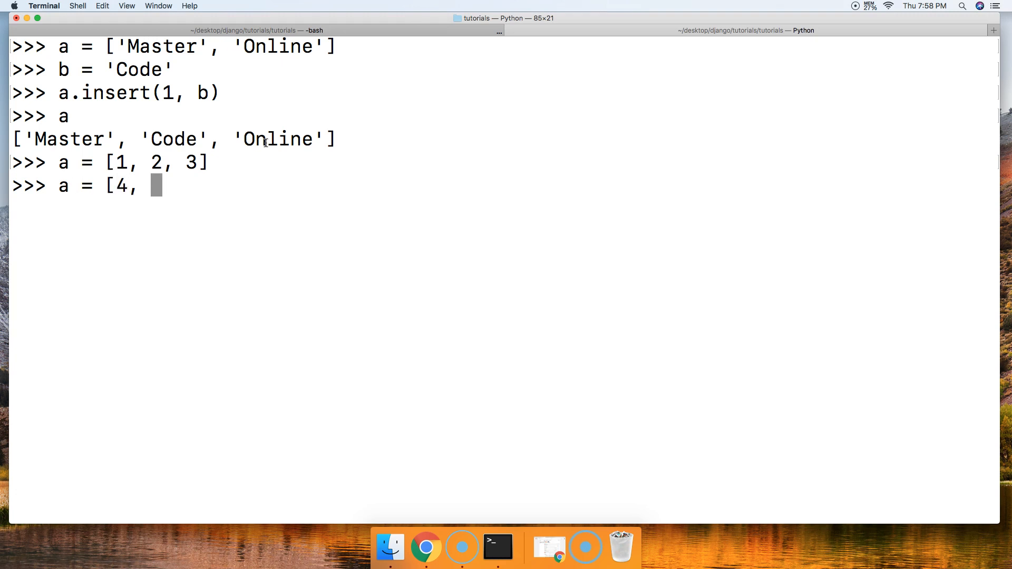
pyautogui.write('5,6')
pyautogui.write('b =')
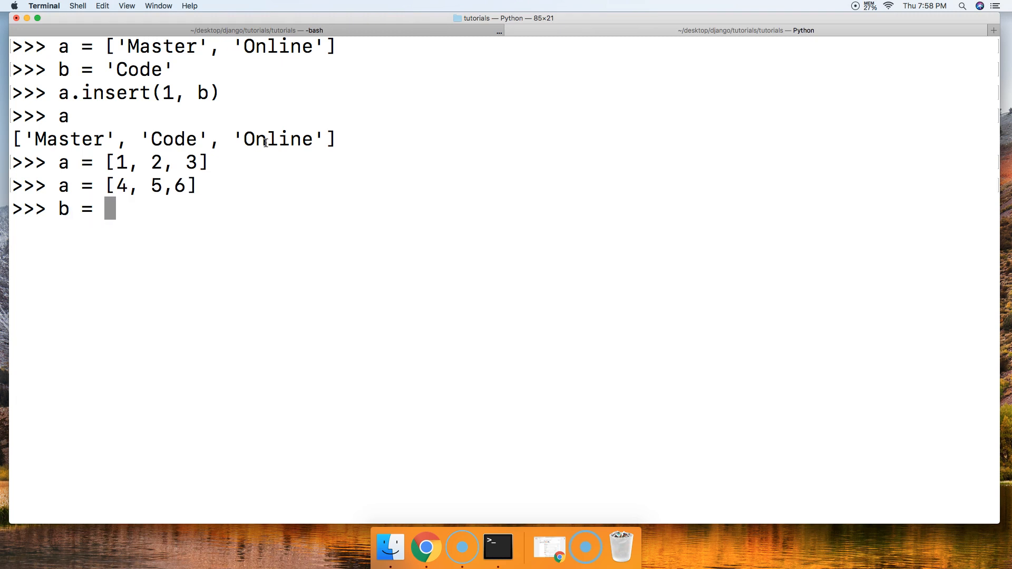
# Define b as the list [1, 2, 3].
pyautogui.write('[1, 2, 3')
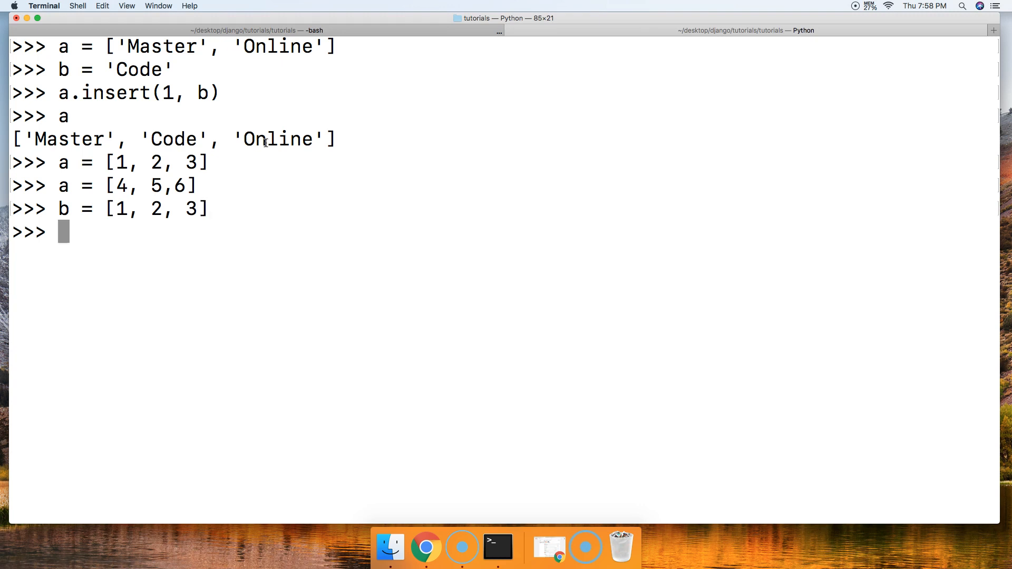
# Begin the command a.insert(0, b to insert list b at the front of a.
pyautogui.write('a')
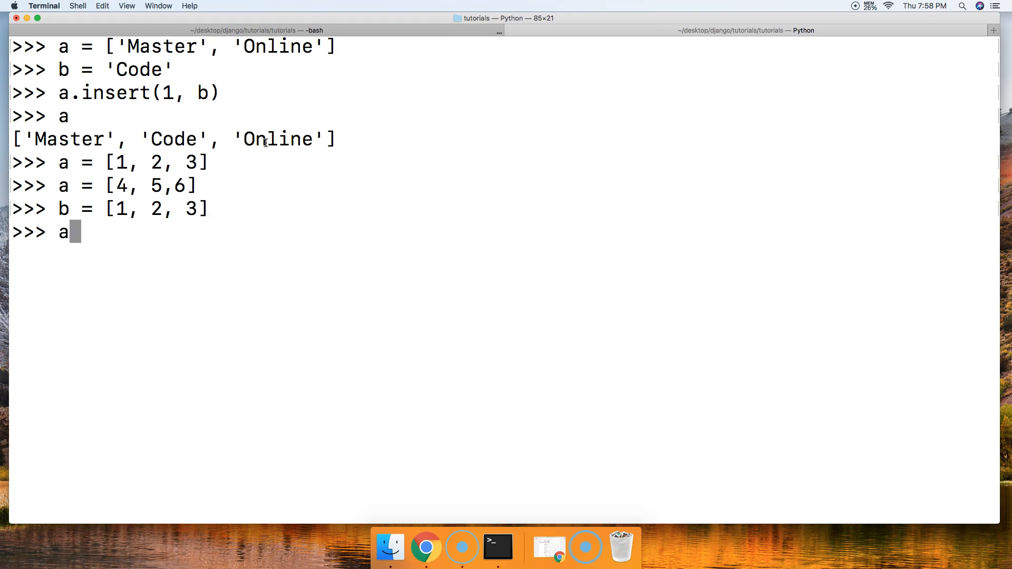
pyautogui.write('.insert')
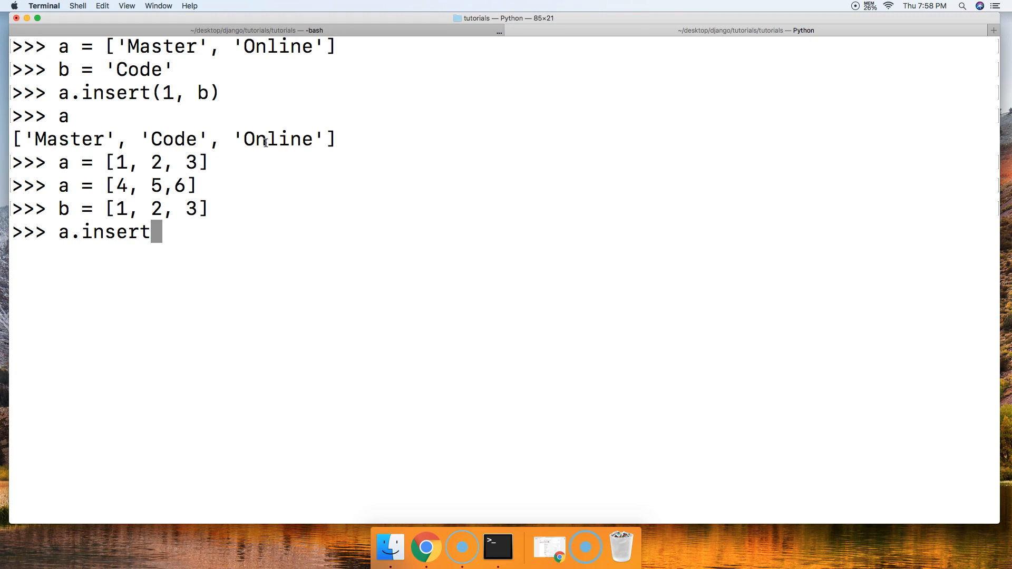
pyautogui.write('(0')
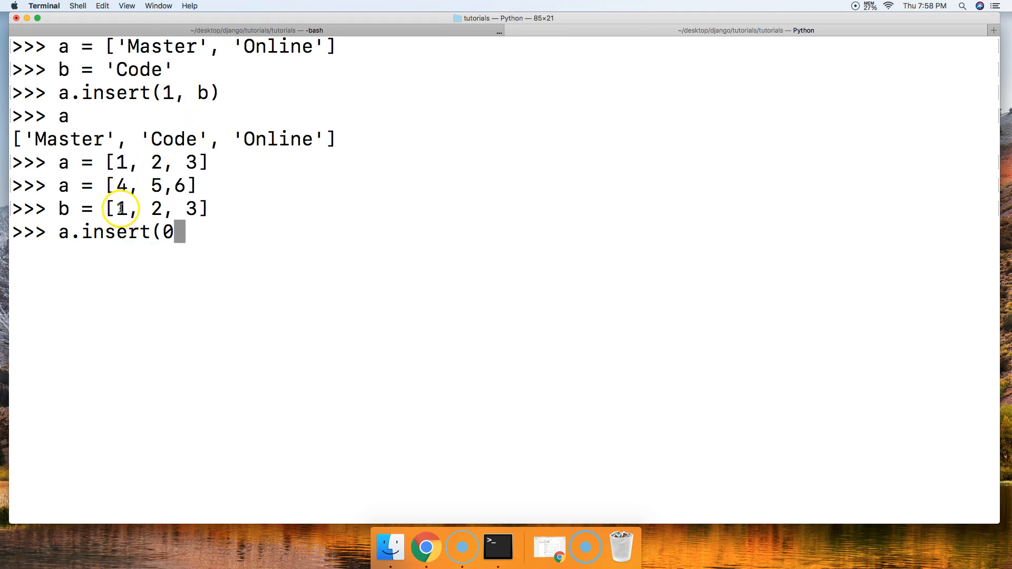
pyautogui.write(',')
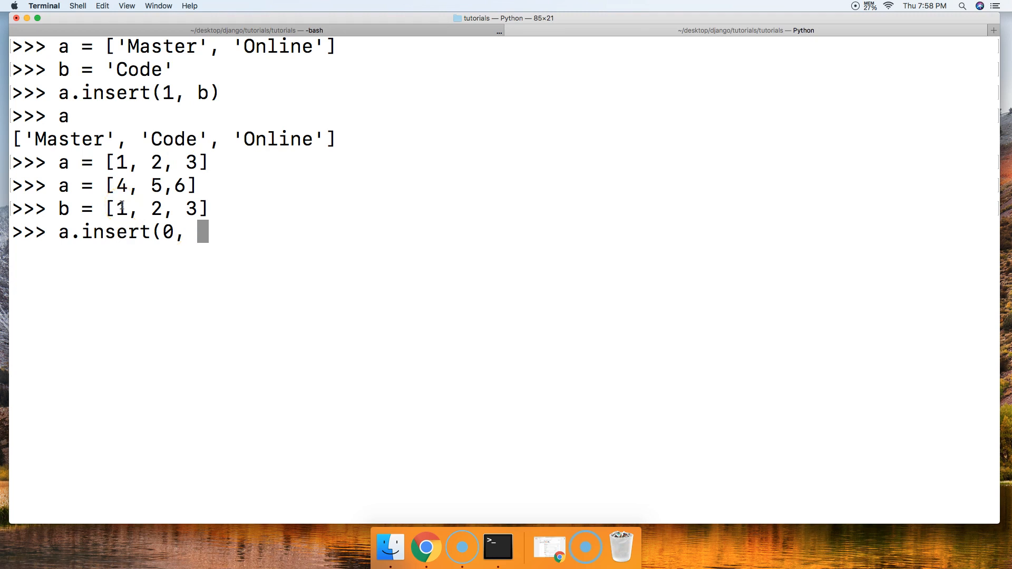
pyautogui.write('b')
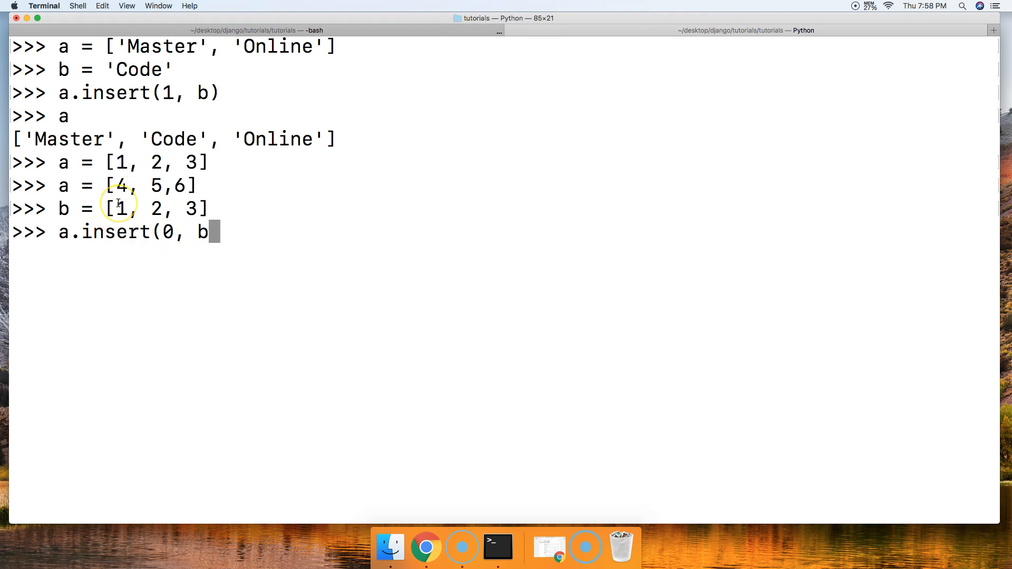
pyautogui.moveTo(141, 209)
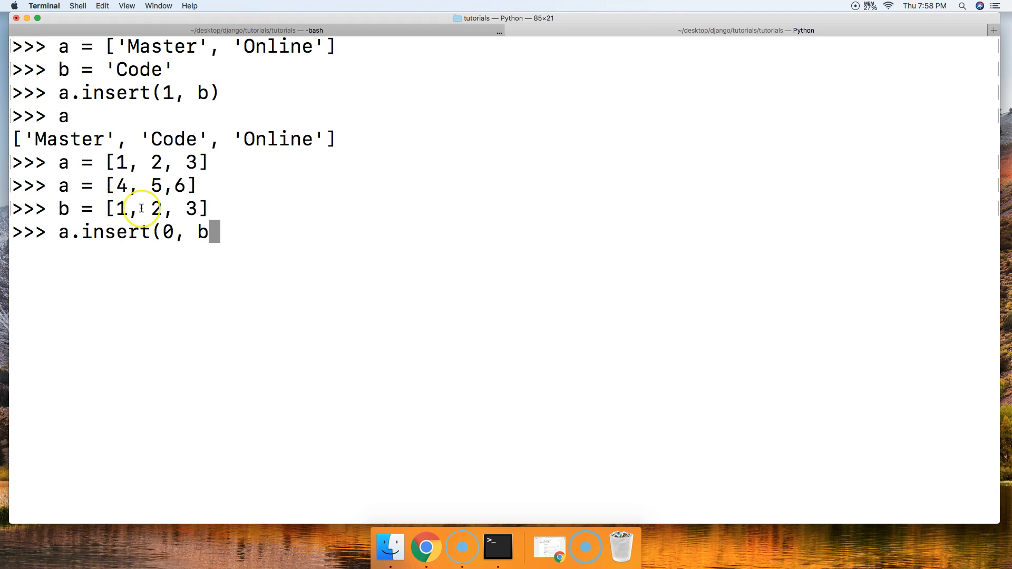